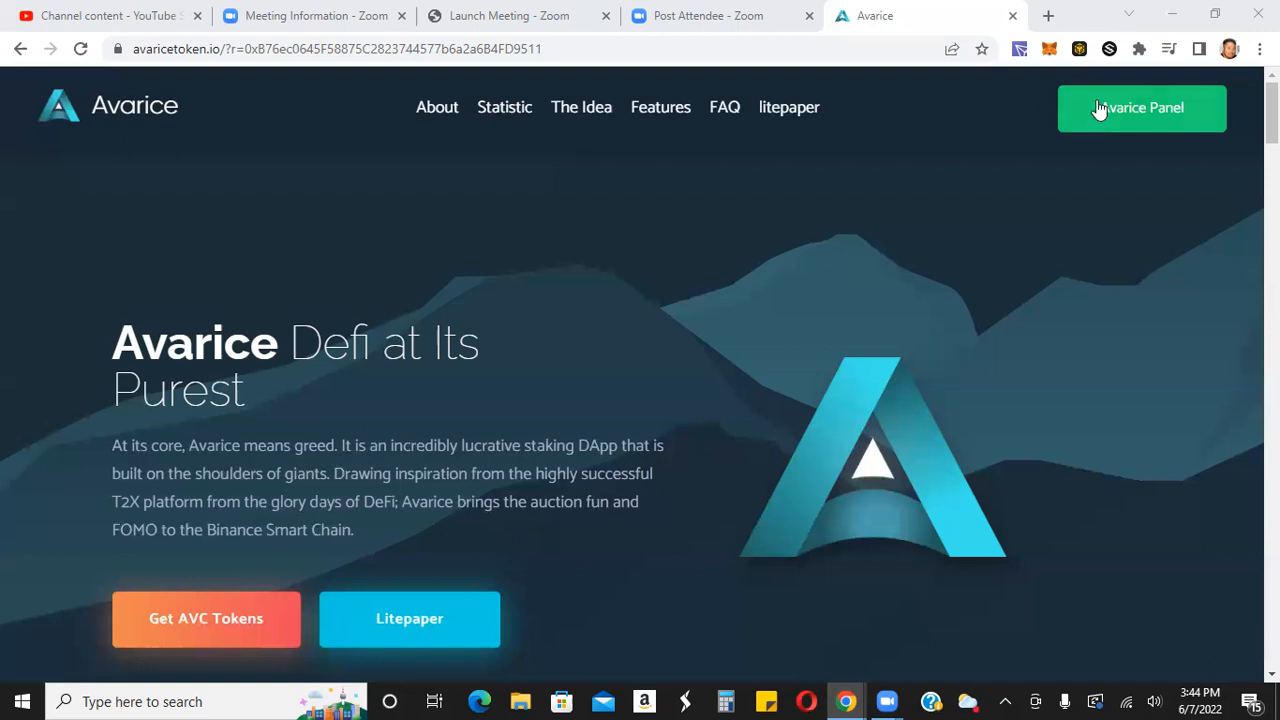
# Open the Avarice staking panel from the site's top bar.
pyautogui.click(1140, 108)
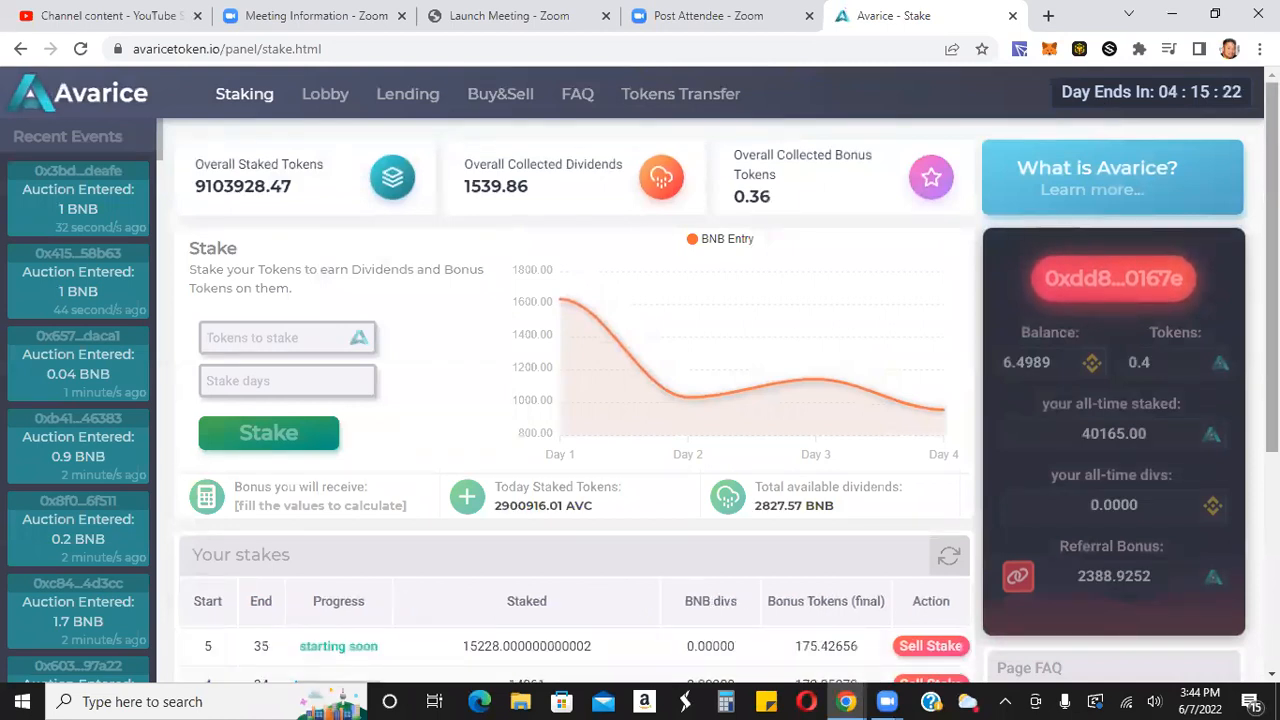
pyautogui.scroll(-3)
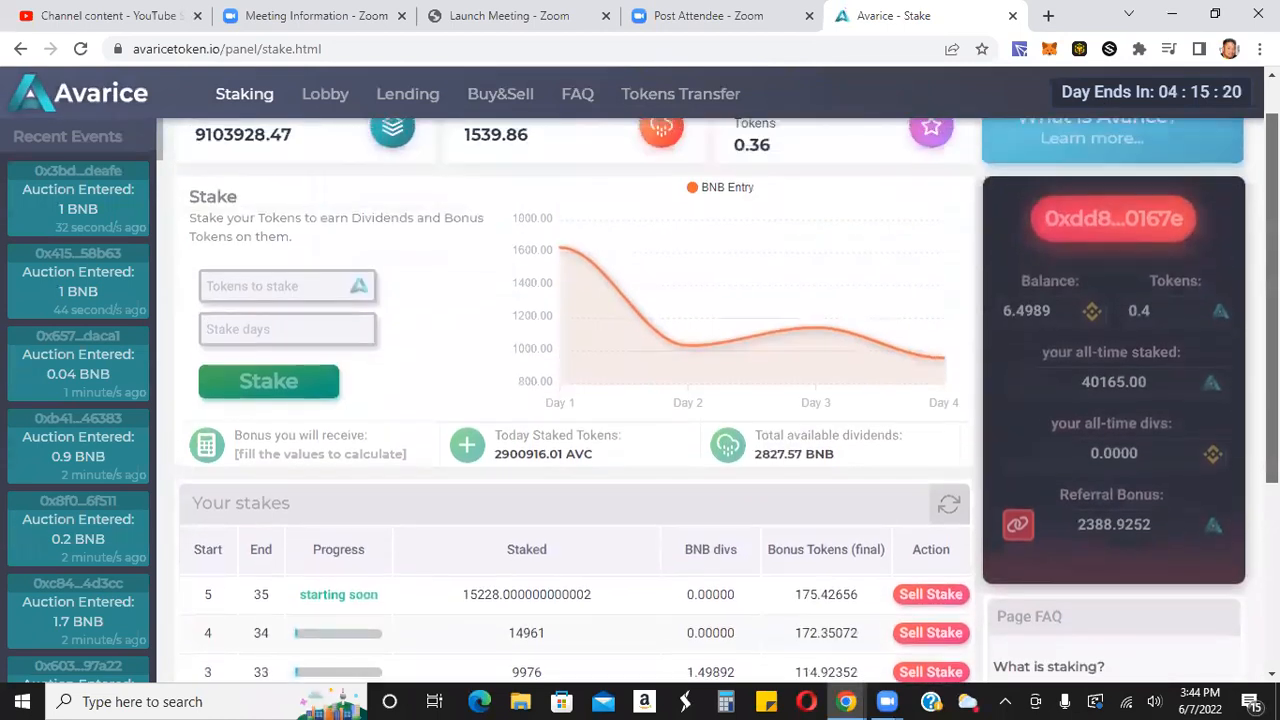
pyautogui.scroll(3)
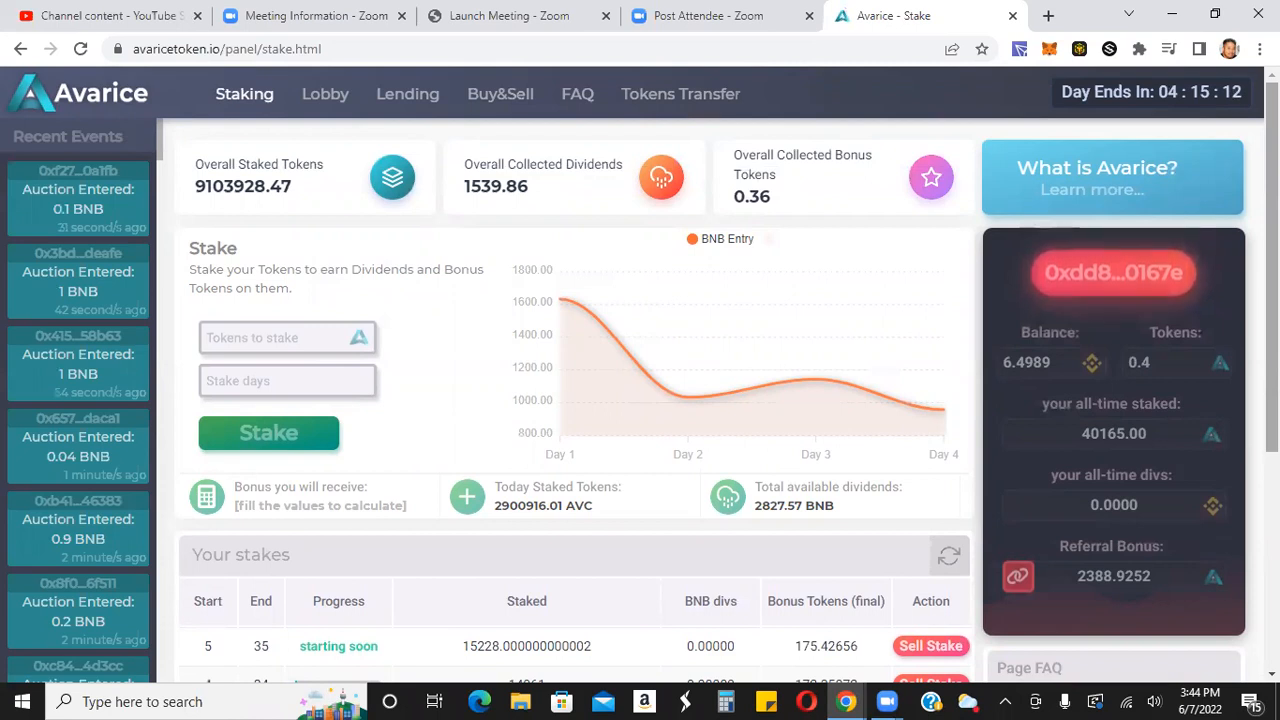
pyautogui.scroll(-3)
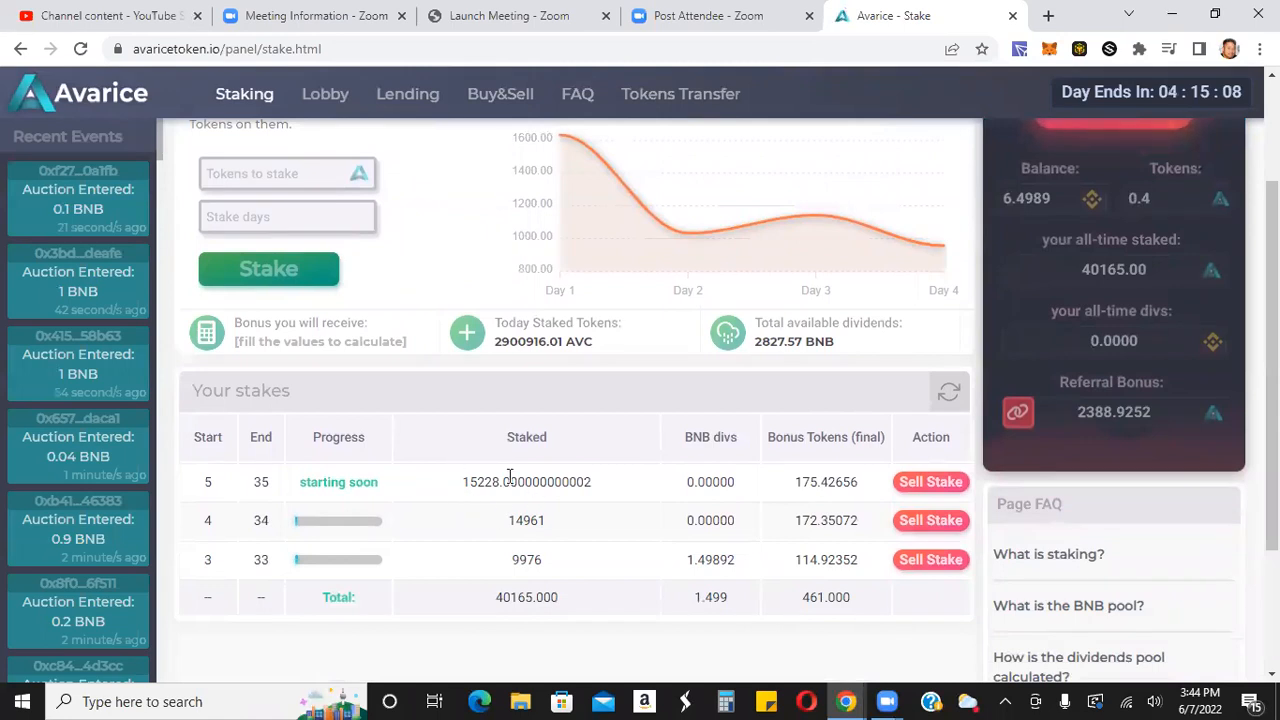
pyautogui.moveTo(230, 490)
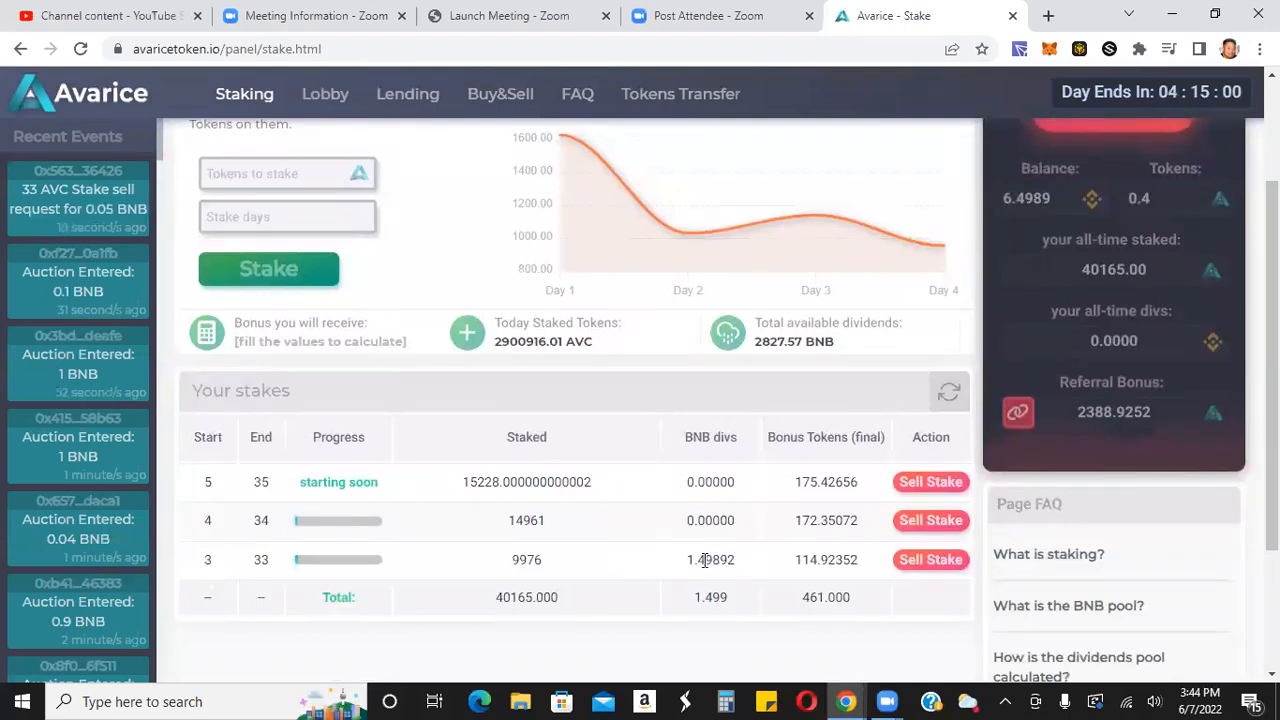
pyautogui.moveTo(558, 512)
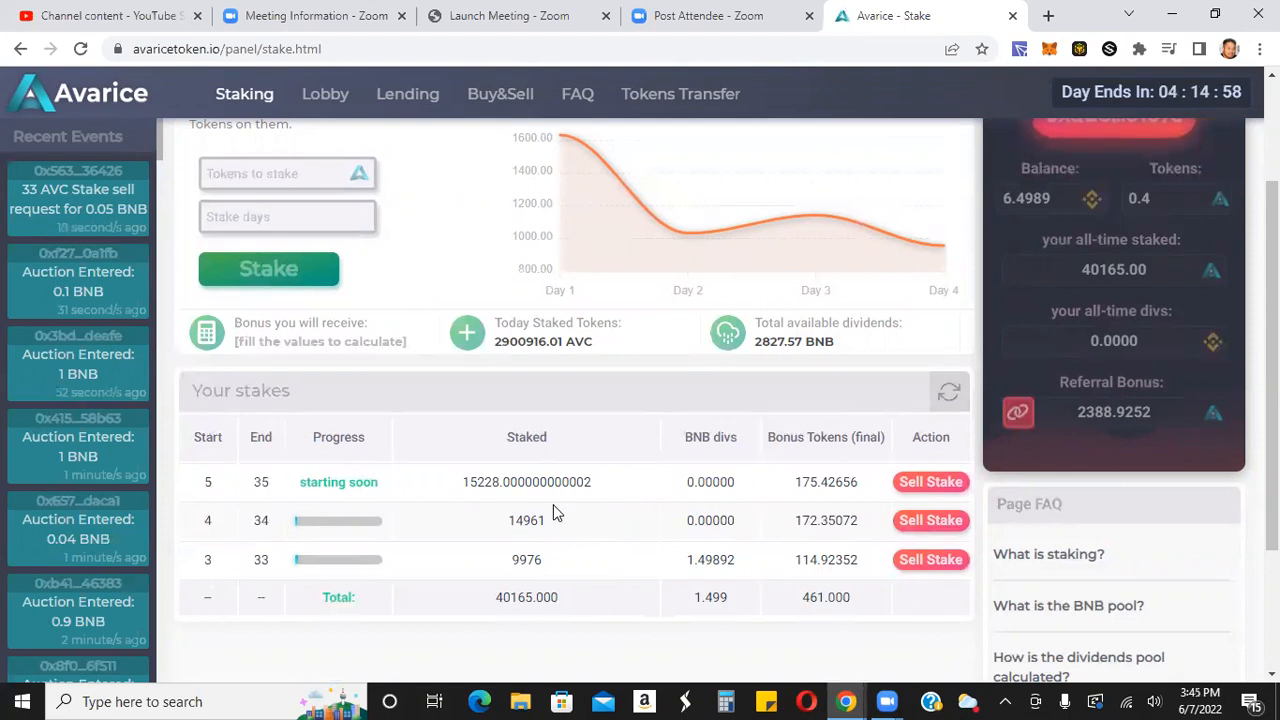
pyautogui.moveTo(644, 532)
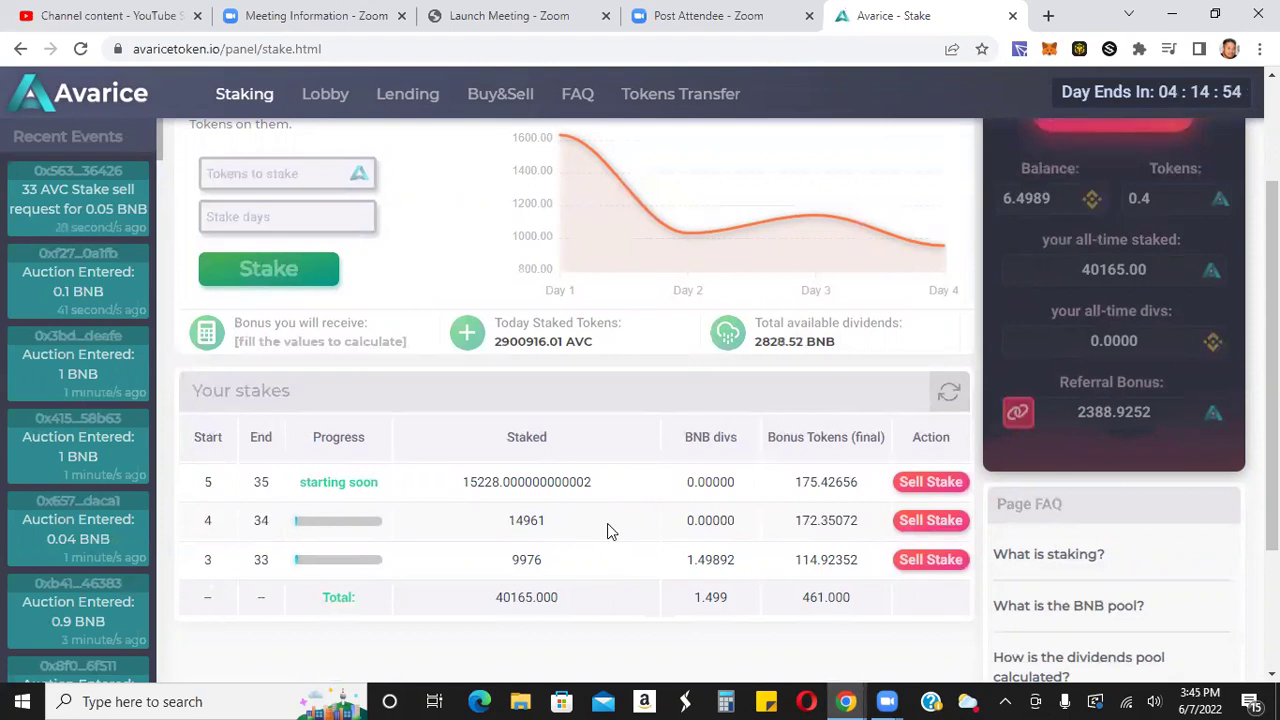
pyautogui.moveTo(670, 462)
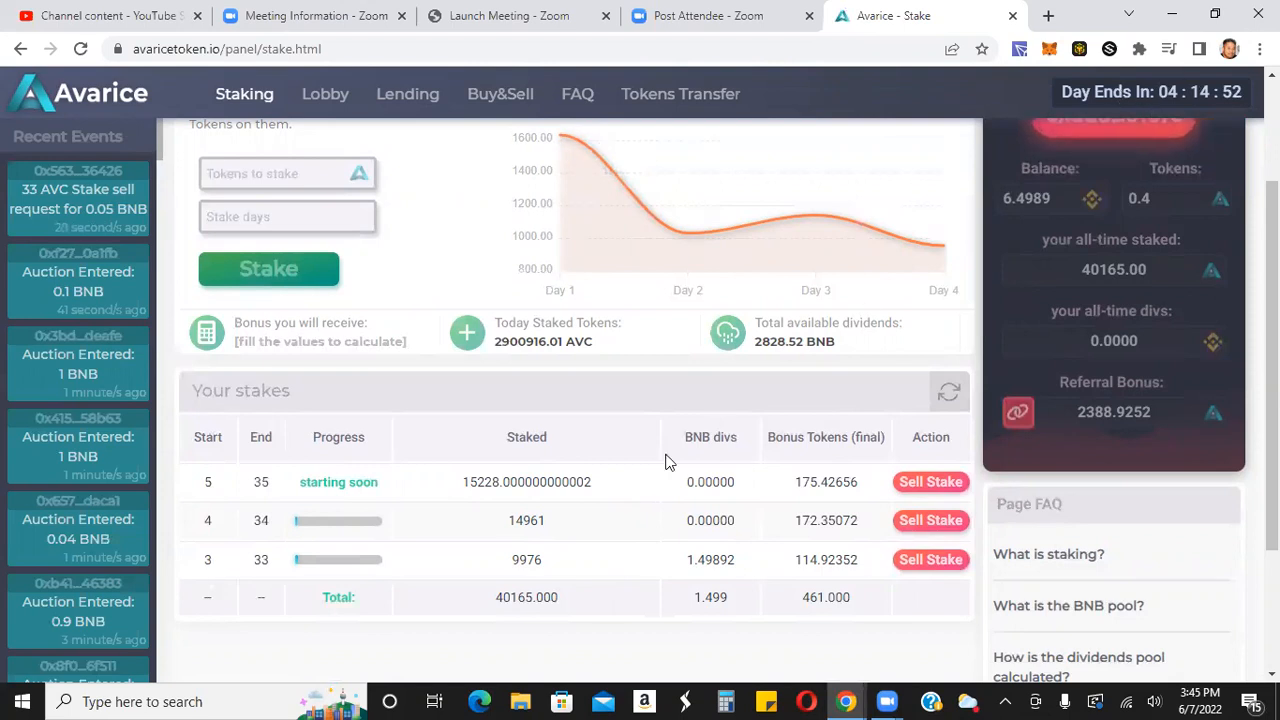
pyautogui.moveTo(620, 482)
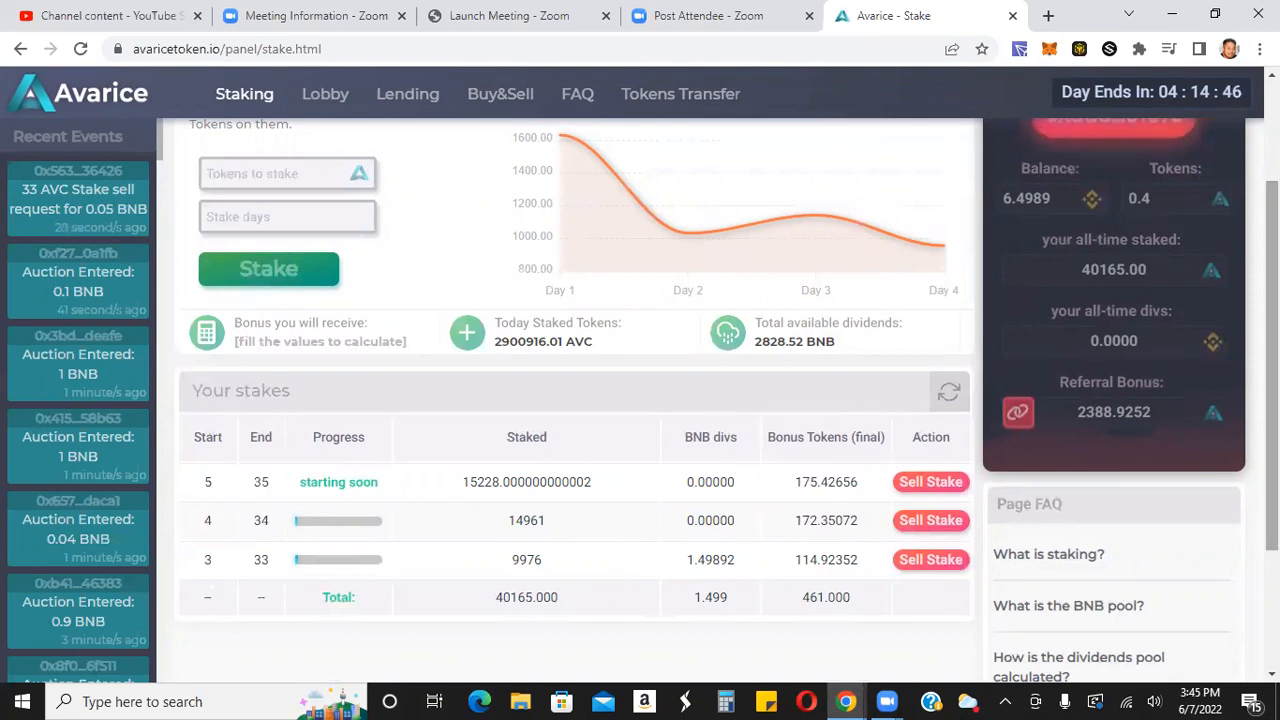
pyautogui.scroll(3)
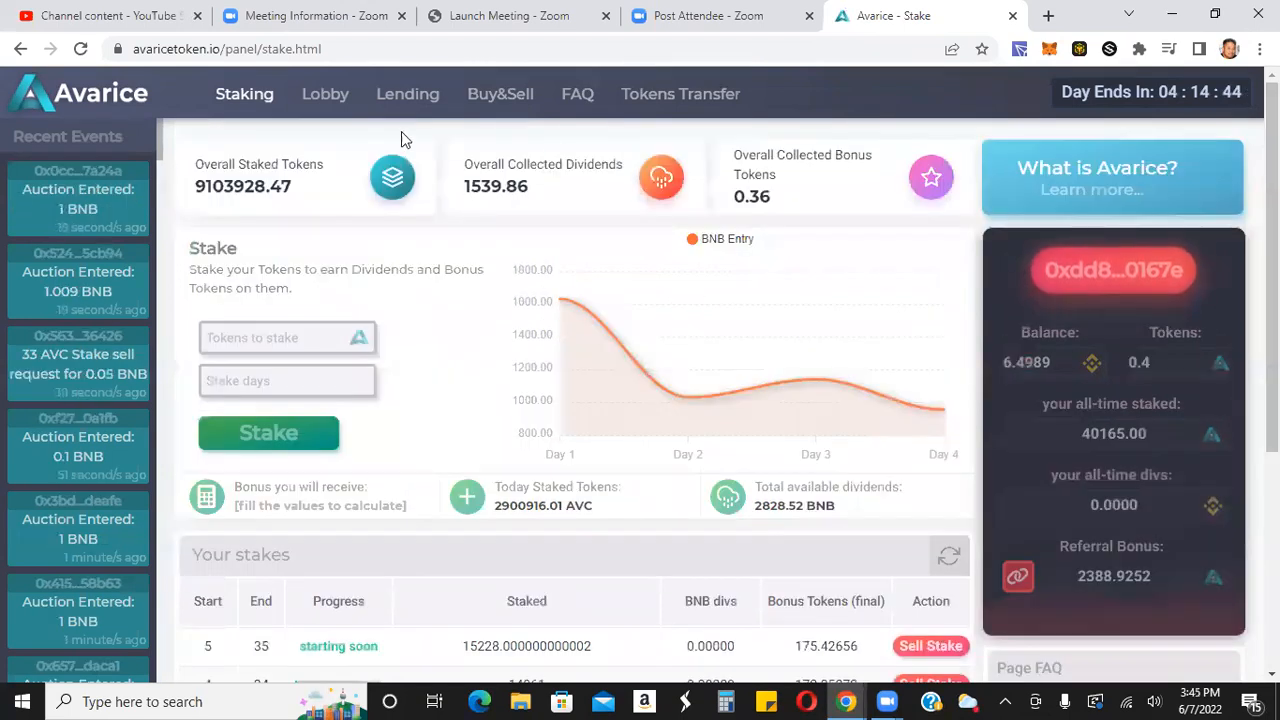
# Switch to the auction Lobby and highlight day 3's total deposits figure.
pyautogui.click(324, 94)
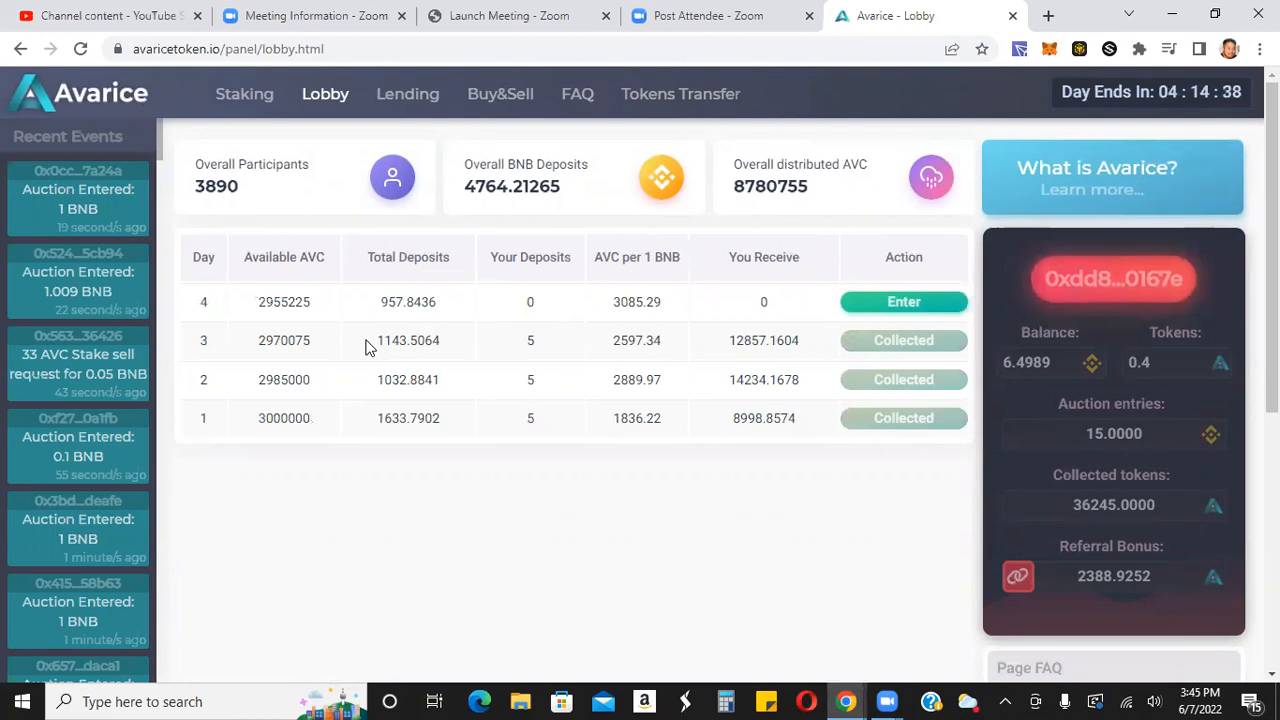
pyautogui.doubleClick(408, 340)
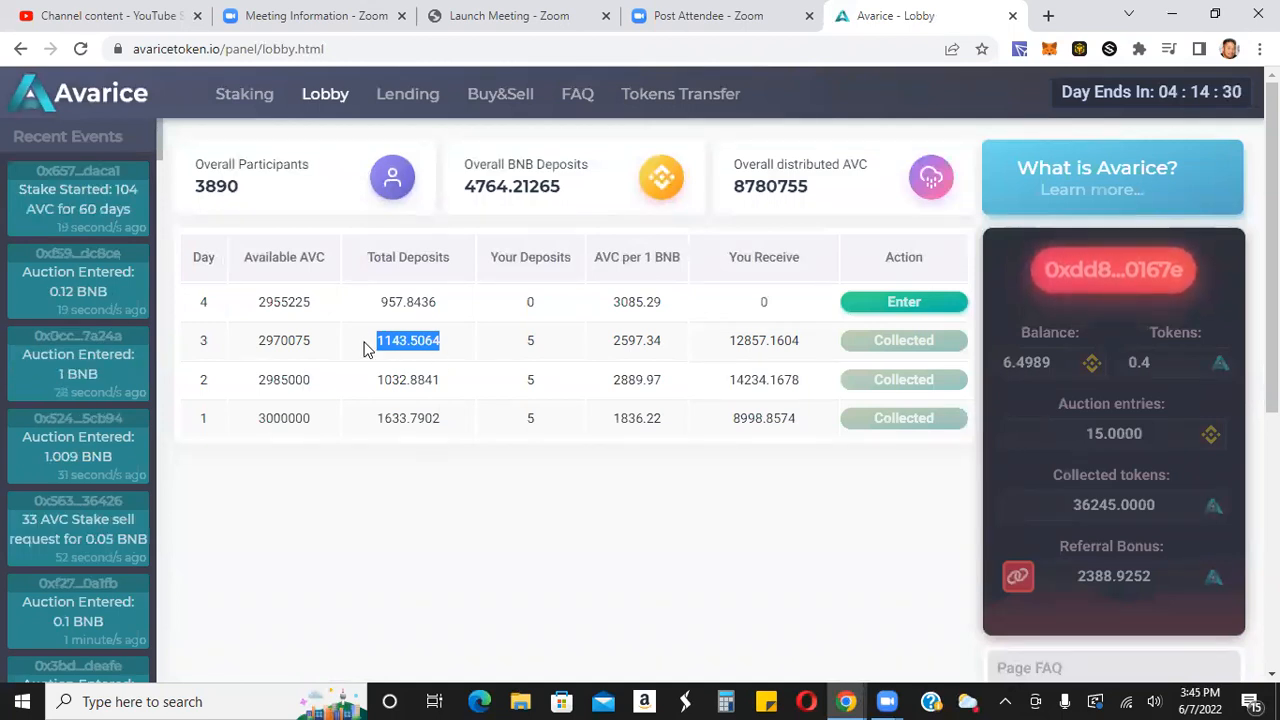
pyautogui.moveTo(378, 324)
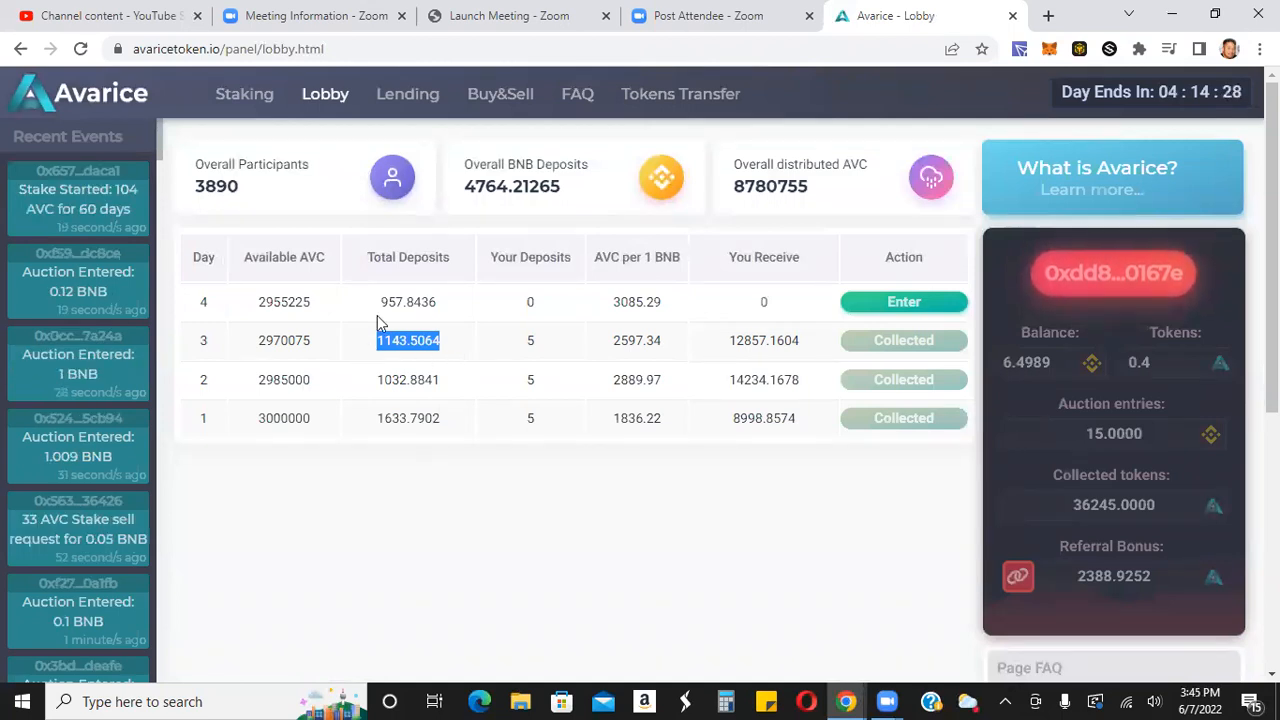
pyautogui.moveTo(396, 322)
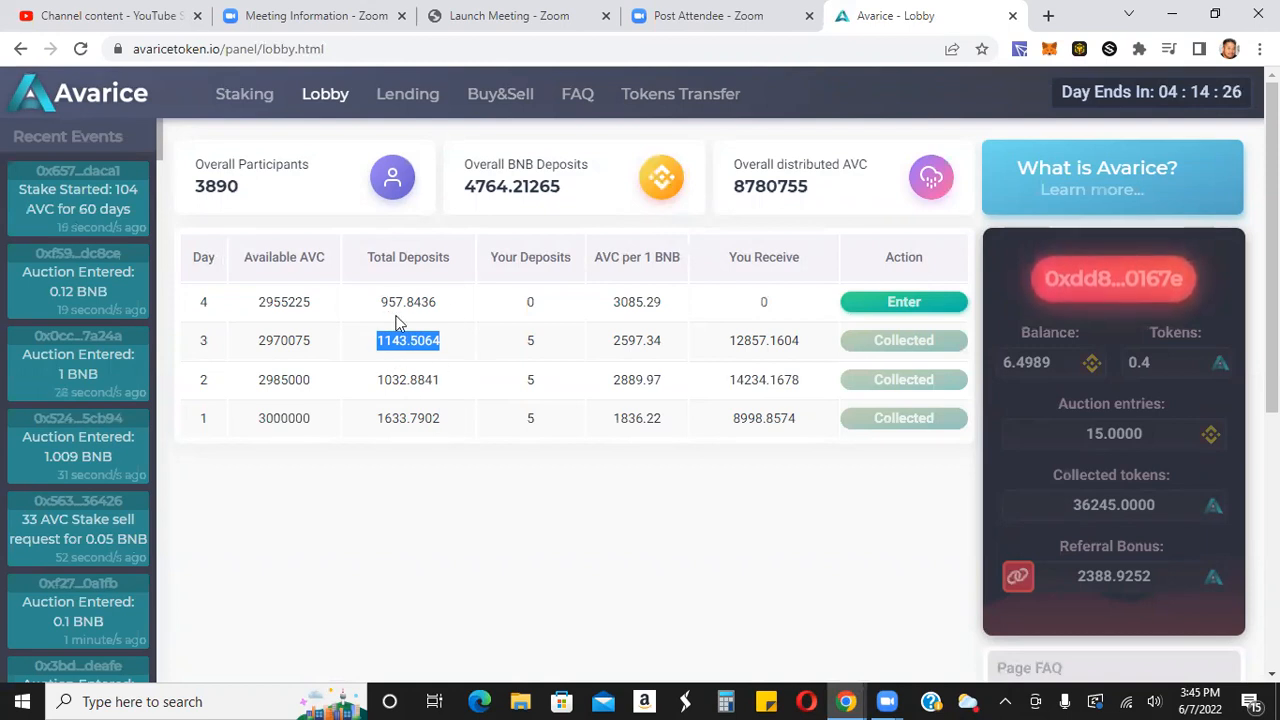
pyautogui.moveTo(392, 322)
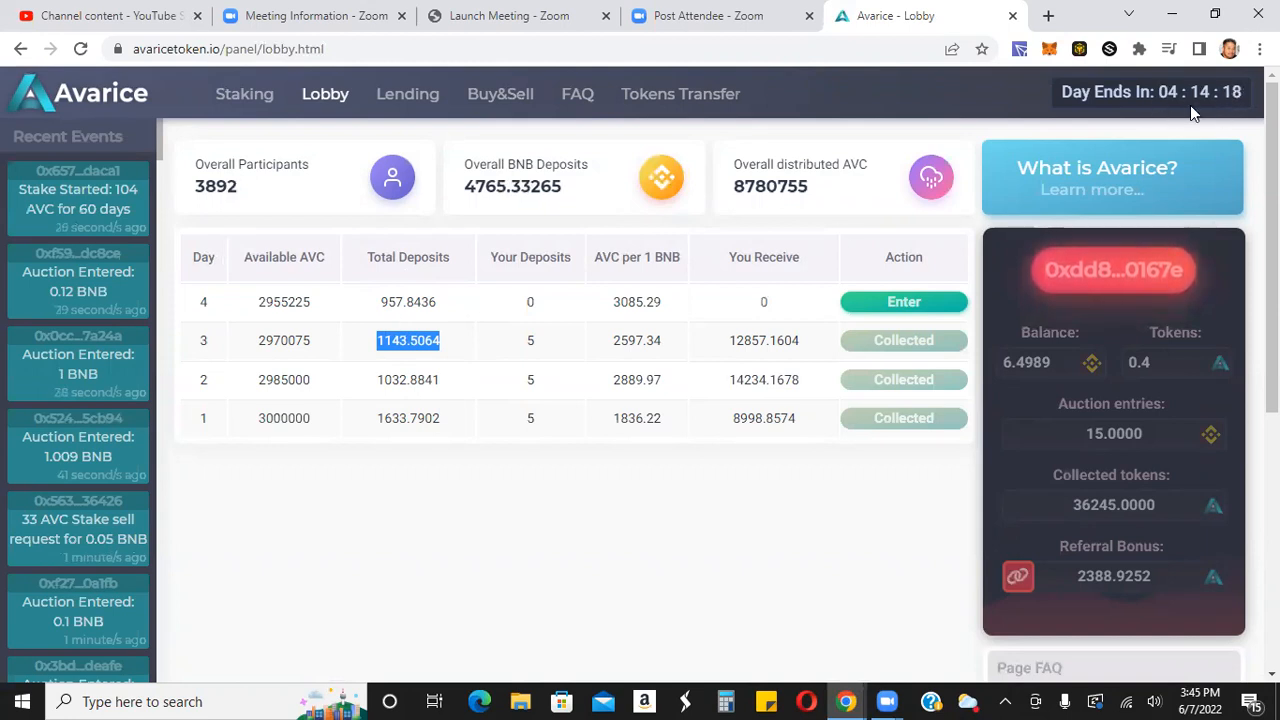
pyautogui.moveTo(456, 292)
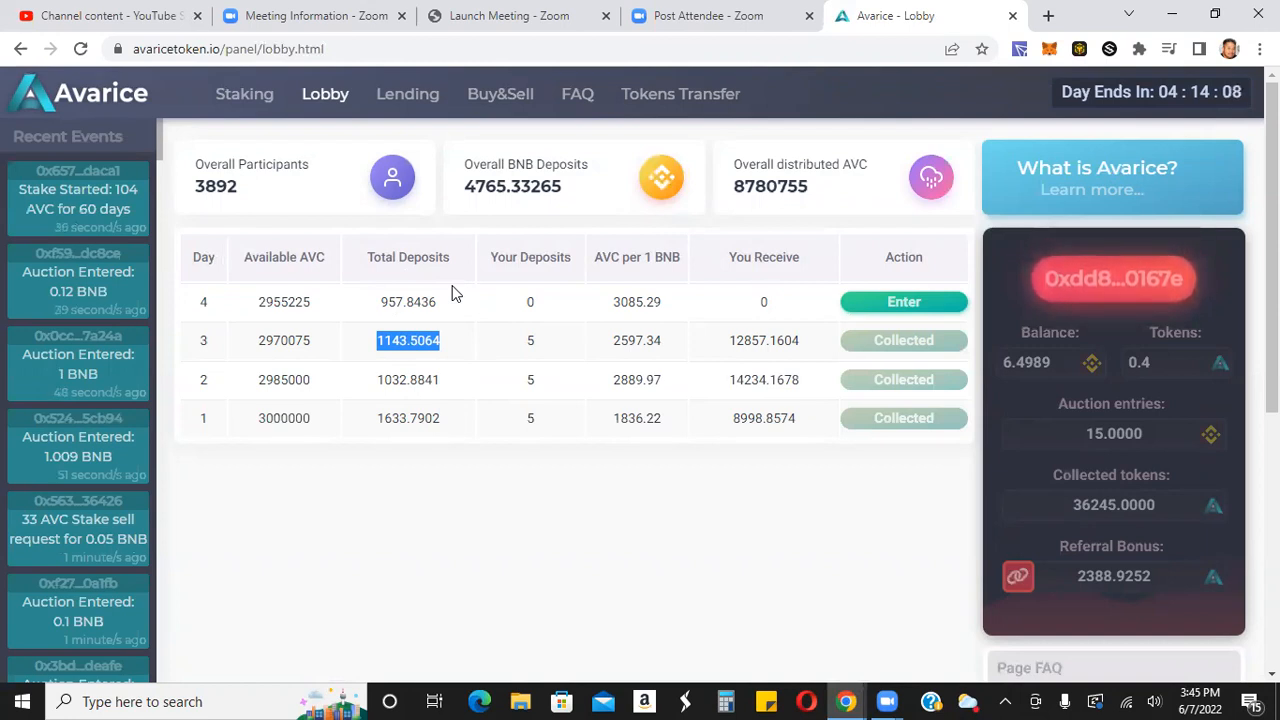
pyautogui.moveTo(398, 318)
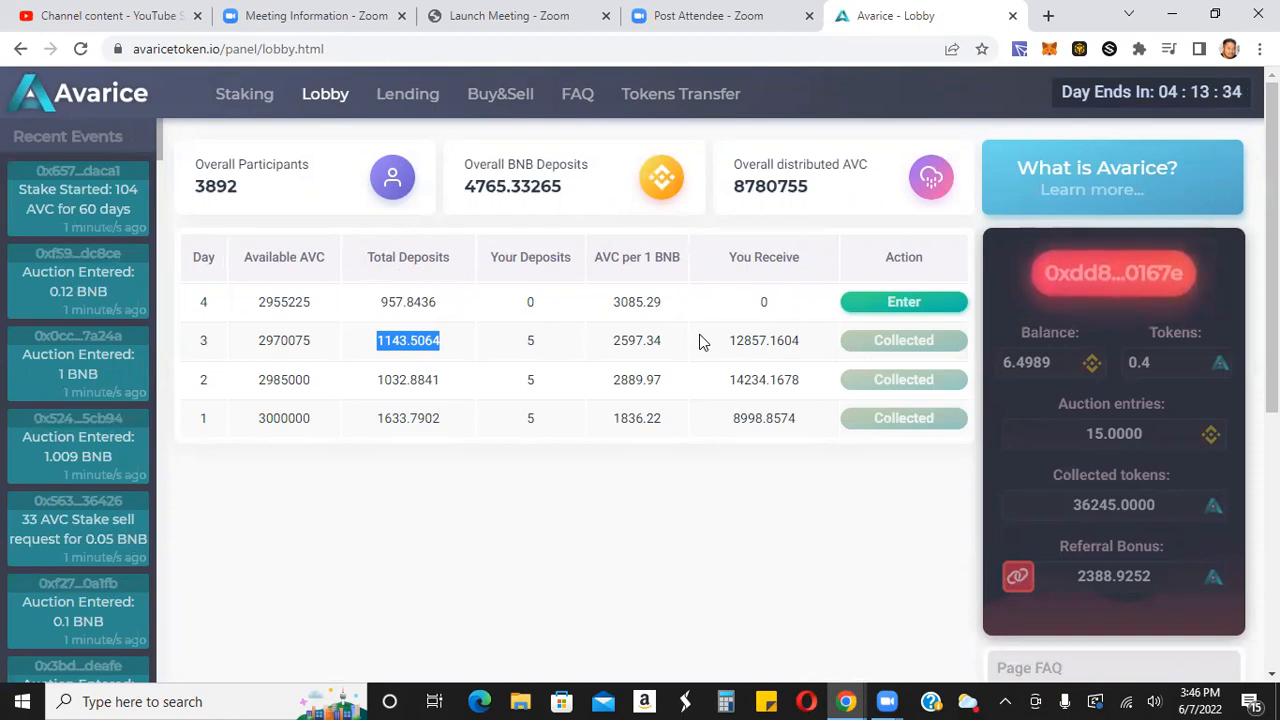
pyautogui.moveTo(460, 302)
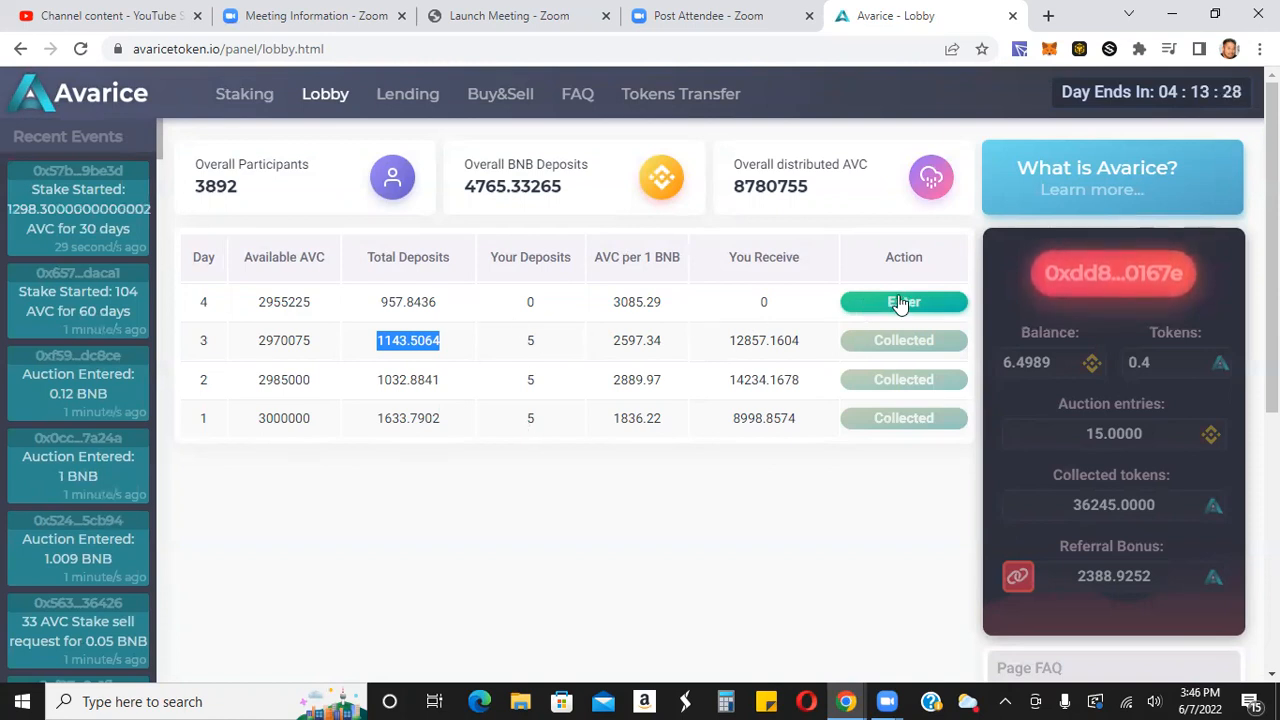
# Enter 5 BNB into the day 4 auction and confirm the transaction in MetaMask.
pyautogui.click(904, 300)
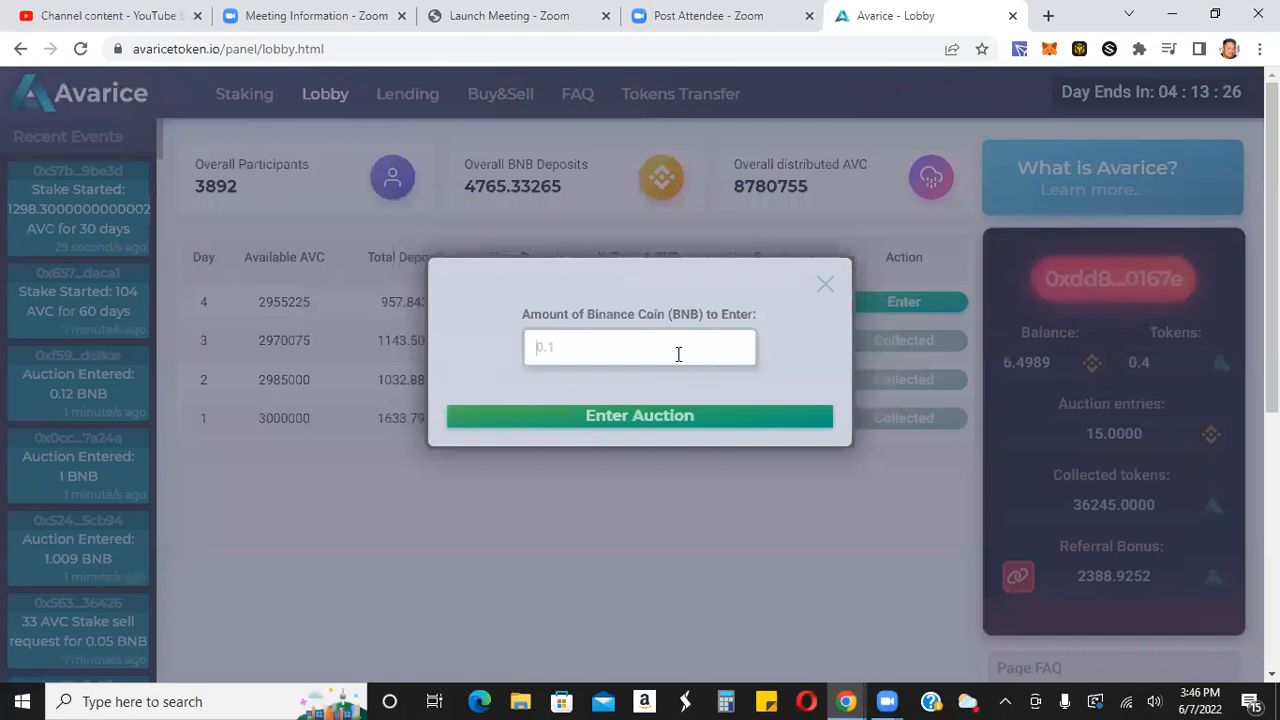
pyautogui.write('5')
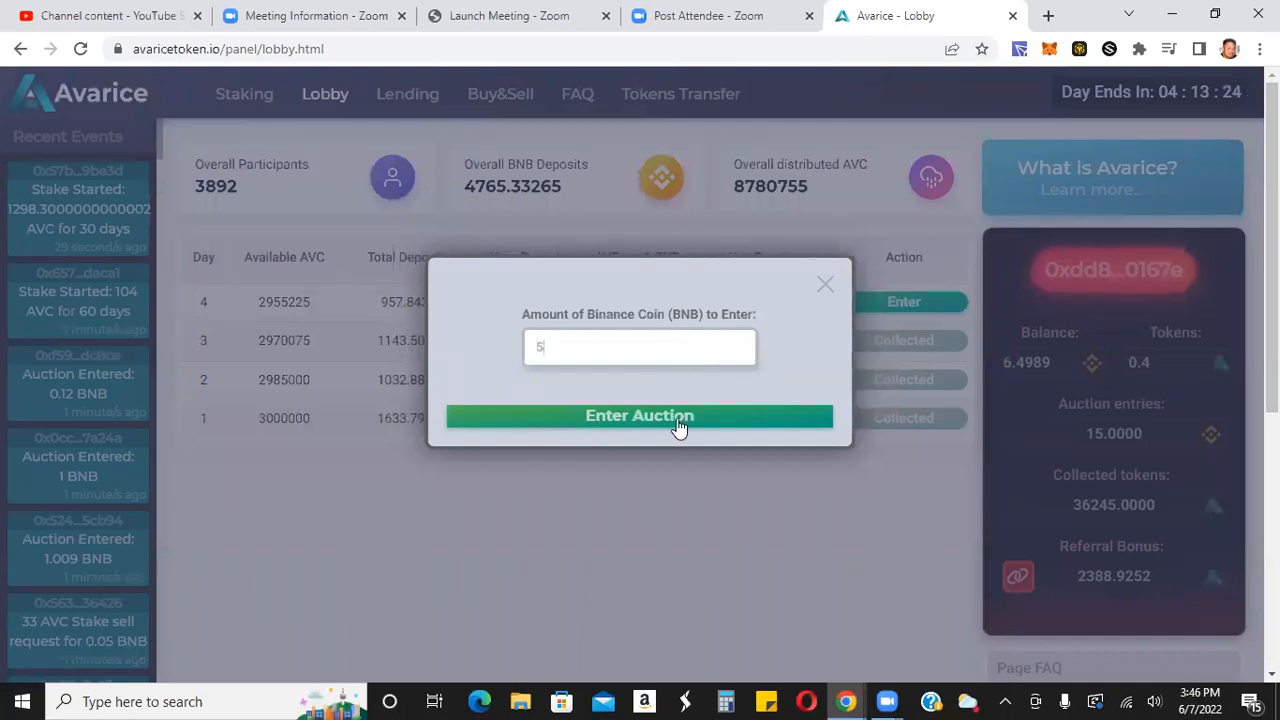
pyautogui.click(640, 414)
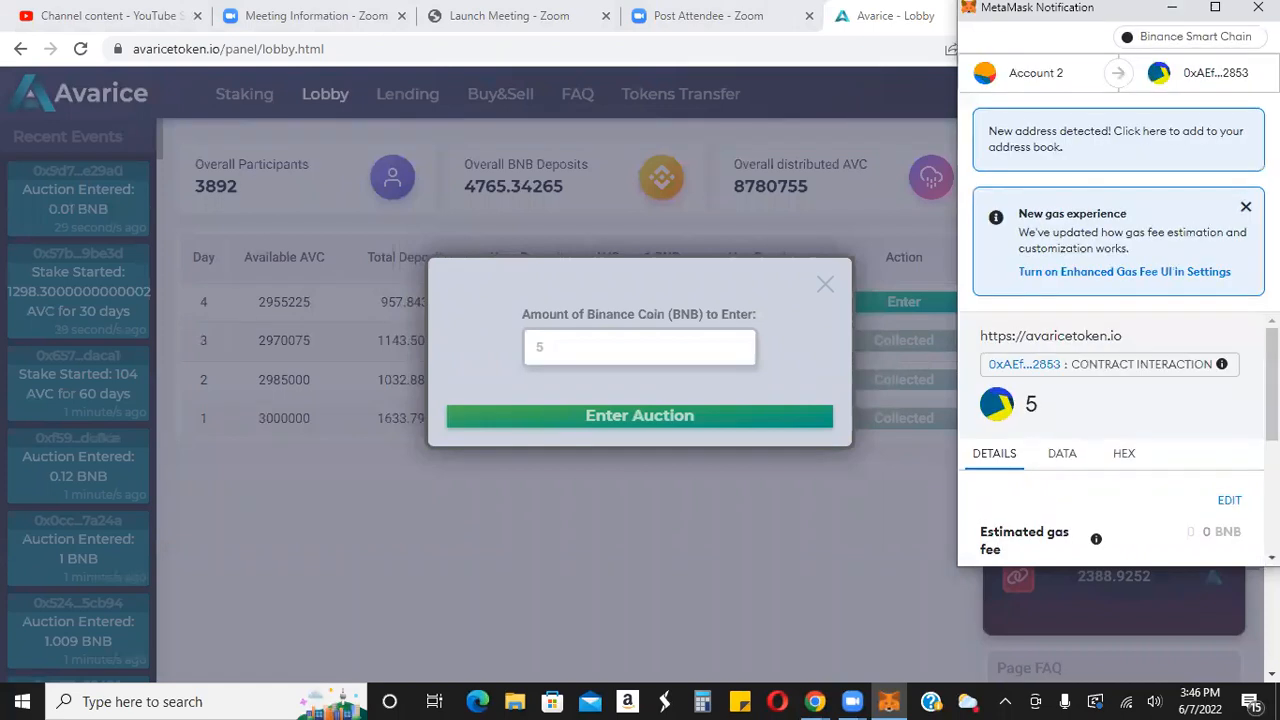
pyautogui.scroll(-3)
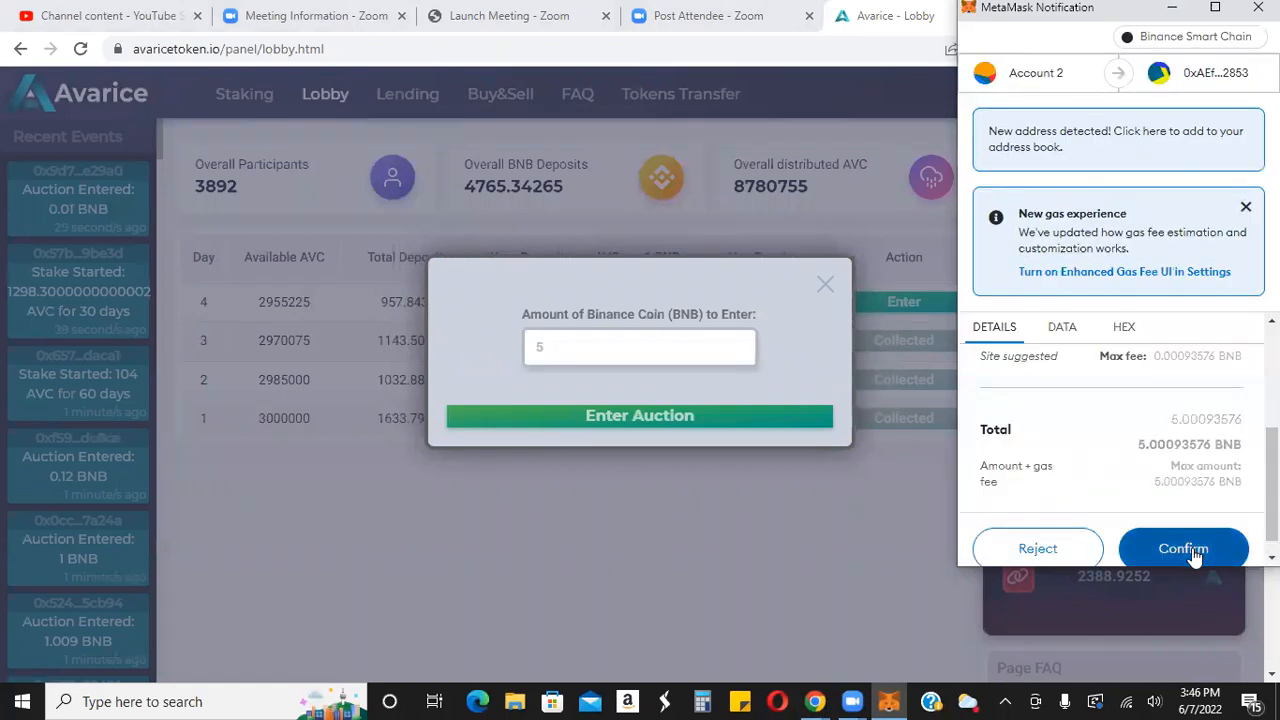
pyautogui.click(1184, 548)
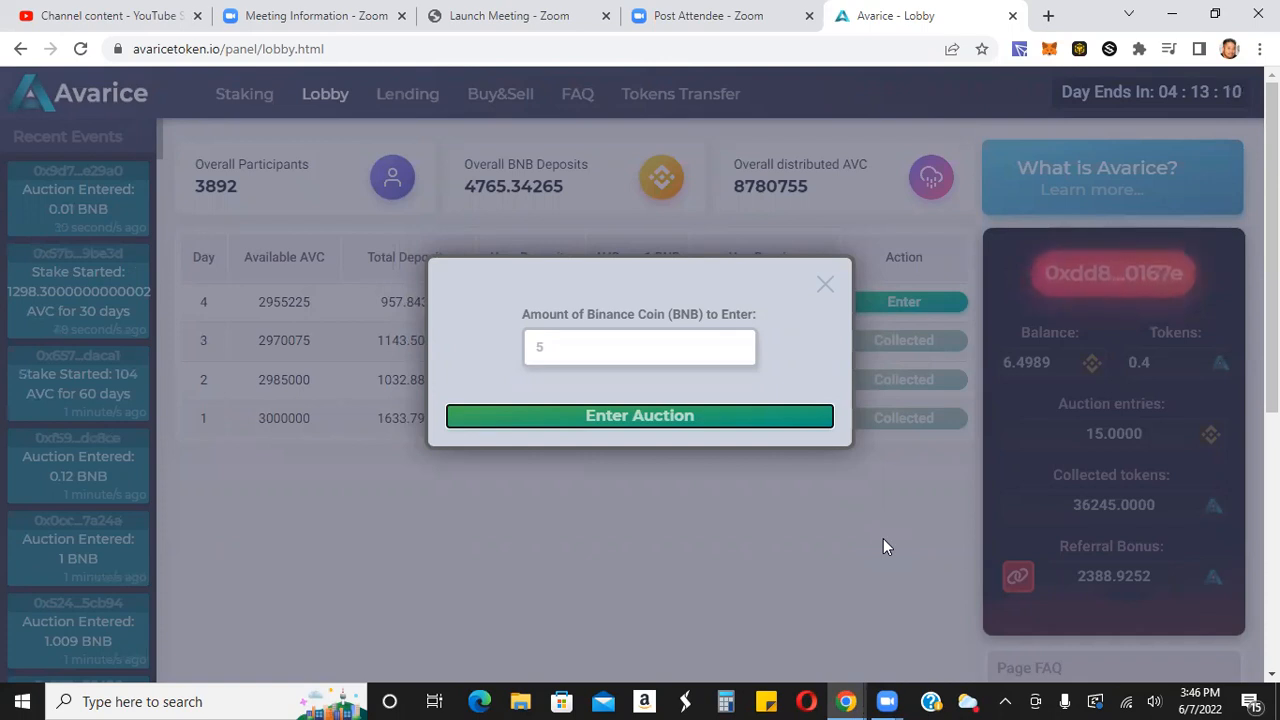
# Close the Enter Auction dialog so the lobby updates with the 5 BNB entry.
pyautogui.click(640, 414)
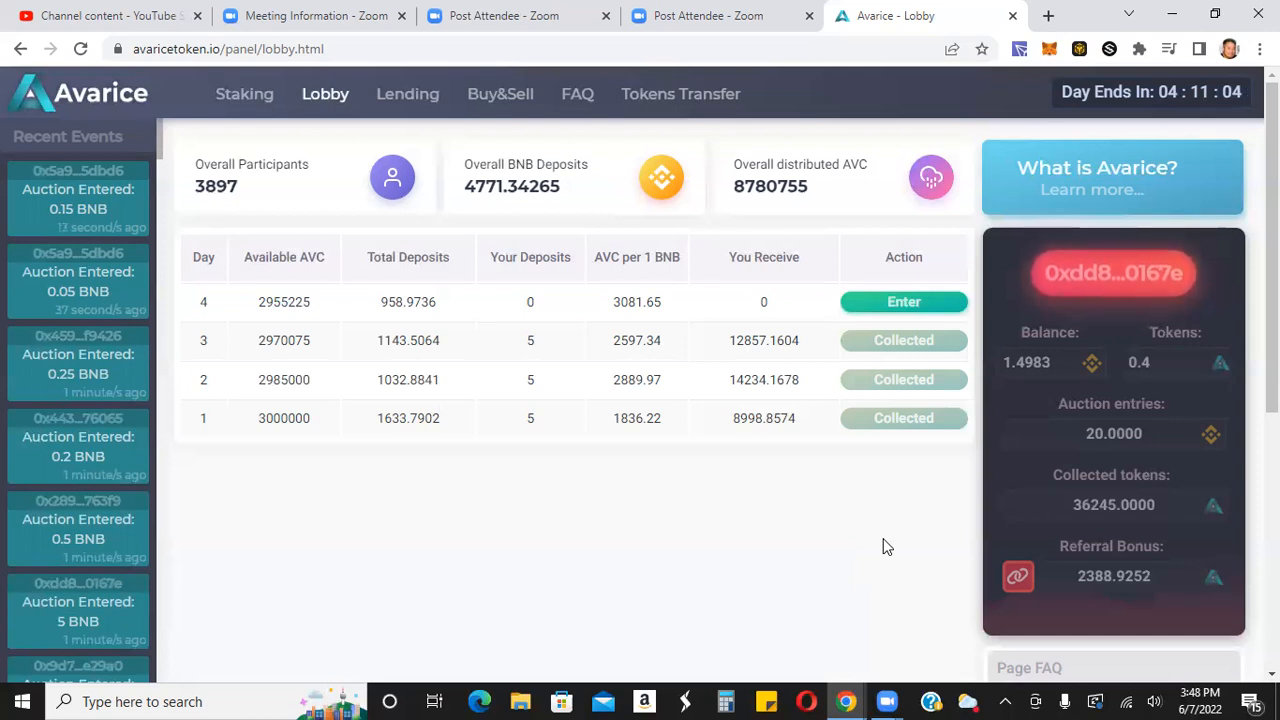
pyautogui.moveTo(840, 452)
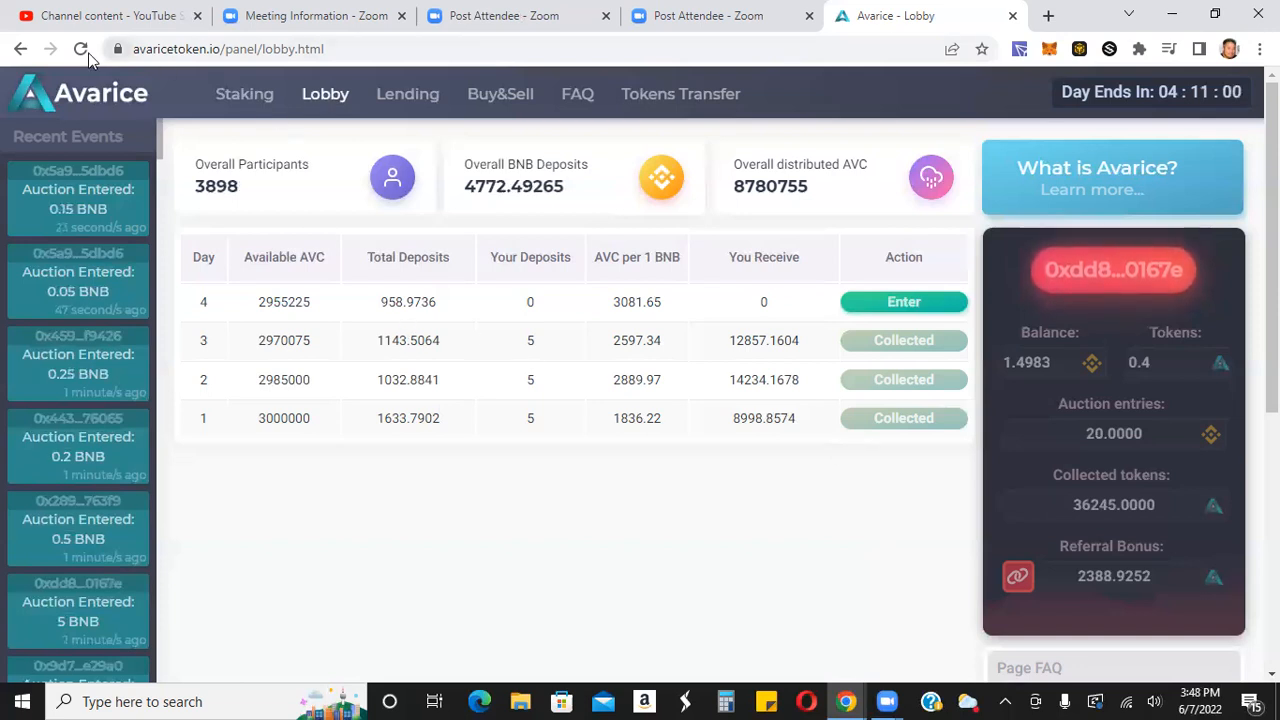
# Reload the lobby so day 4 shows 5 BNB deposited, receiving 15217.7683 AVC.
pyautogui.click(80, 48)
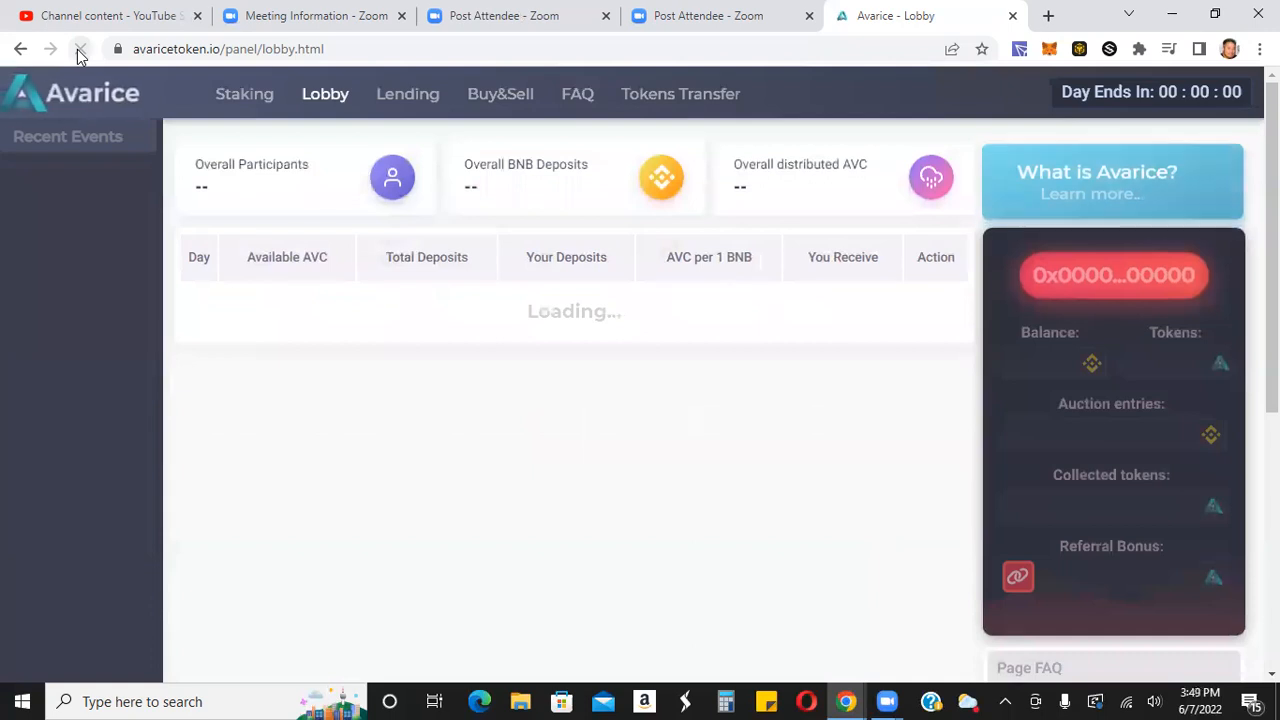
pyautogui.click(80, 48)
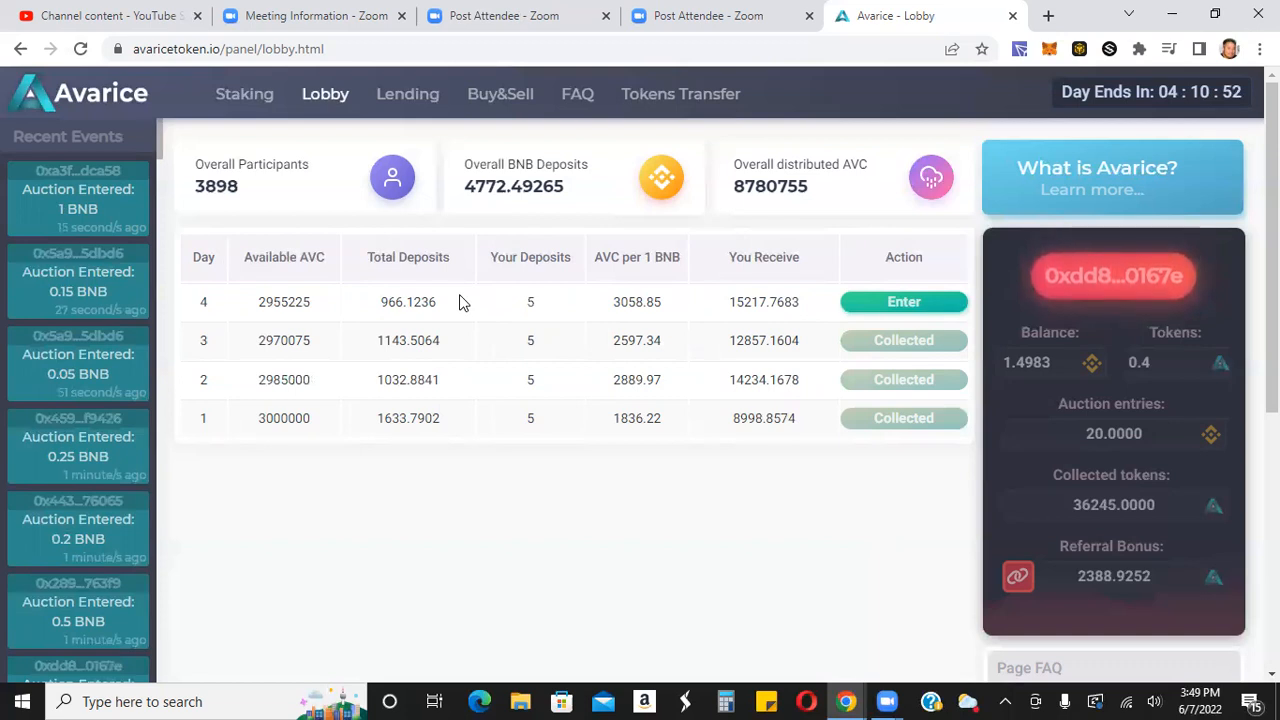
pyautogui.moveTo(1172, 108)
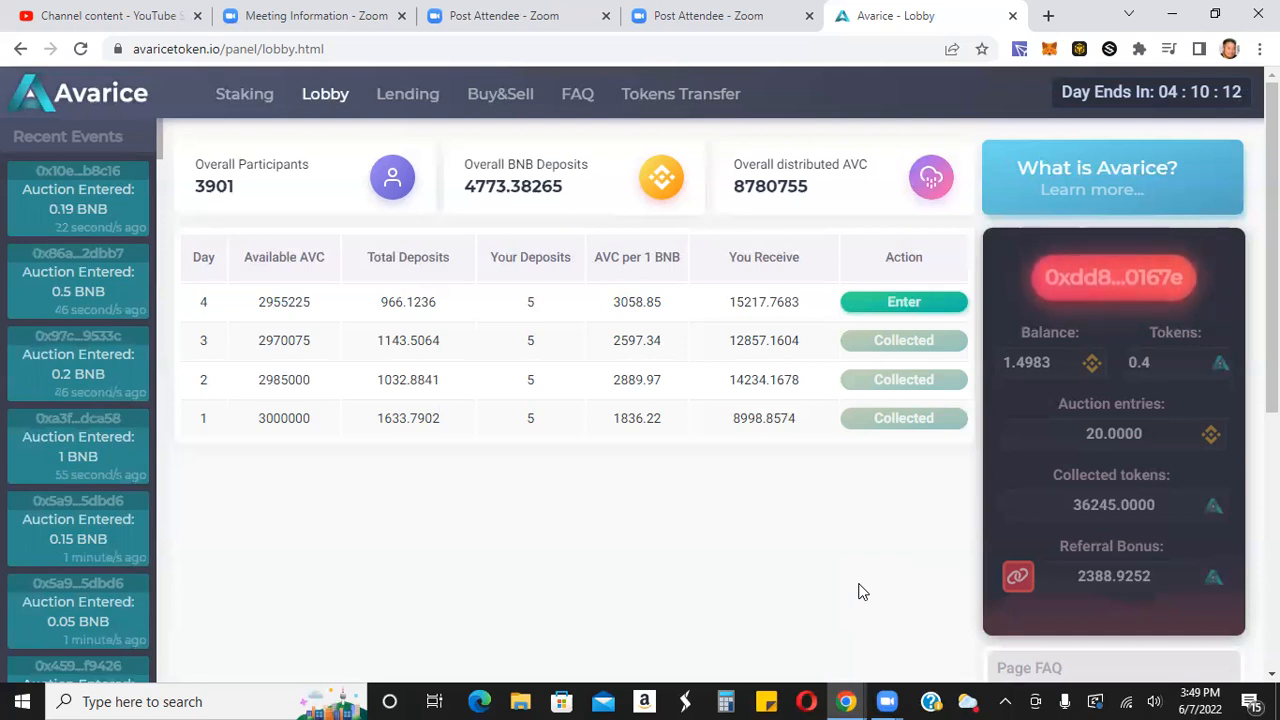
pyautogui.moveTo(718, 152)
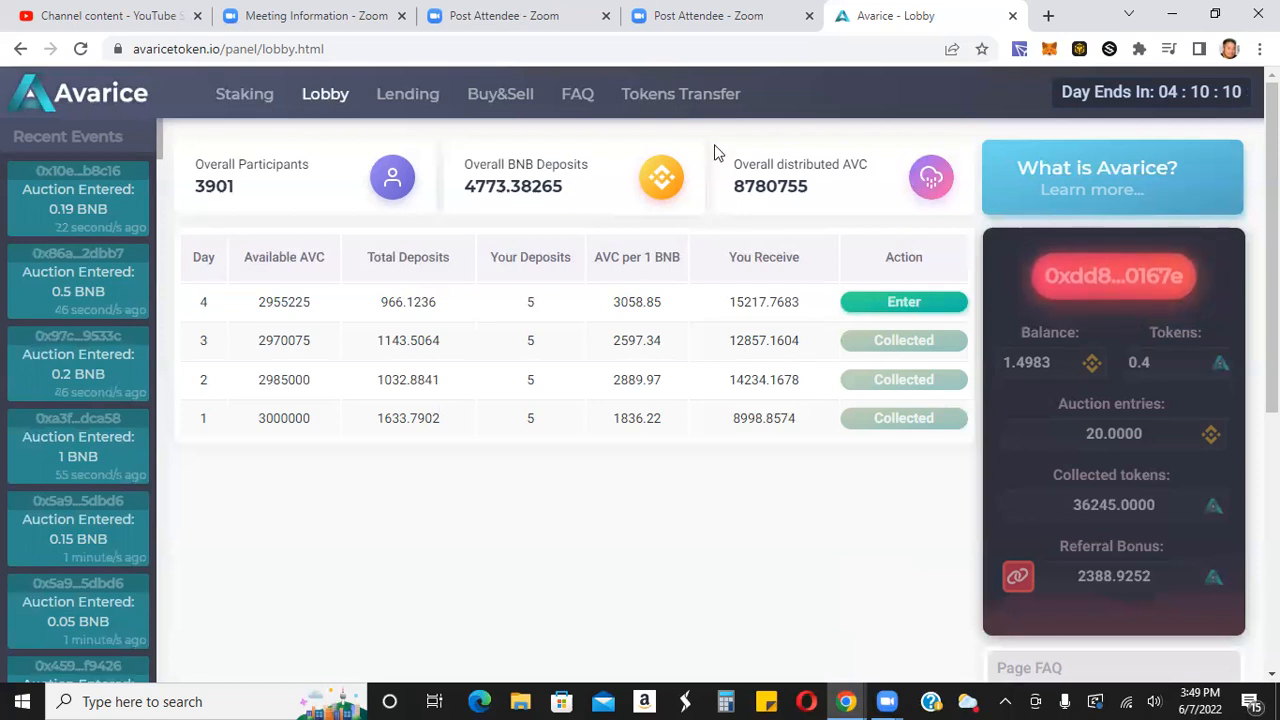